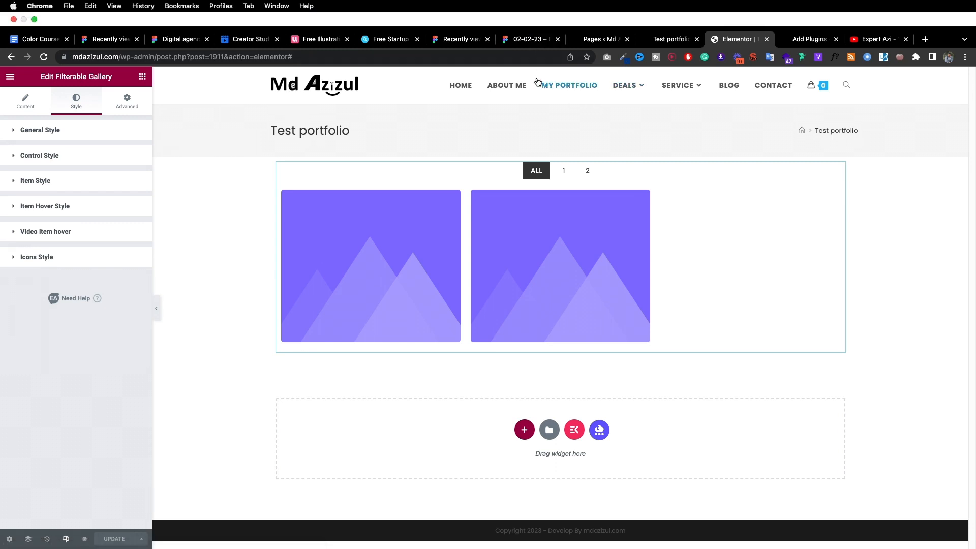
Step: Bring up the Figma Recent Projects reference design with its project cards
left_click(525, 39)
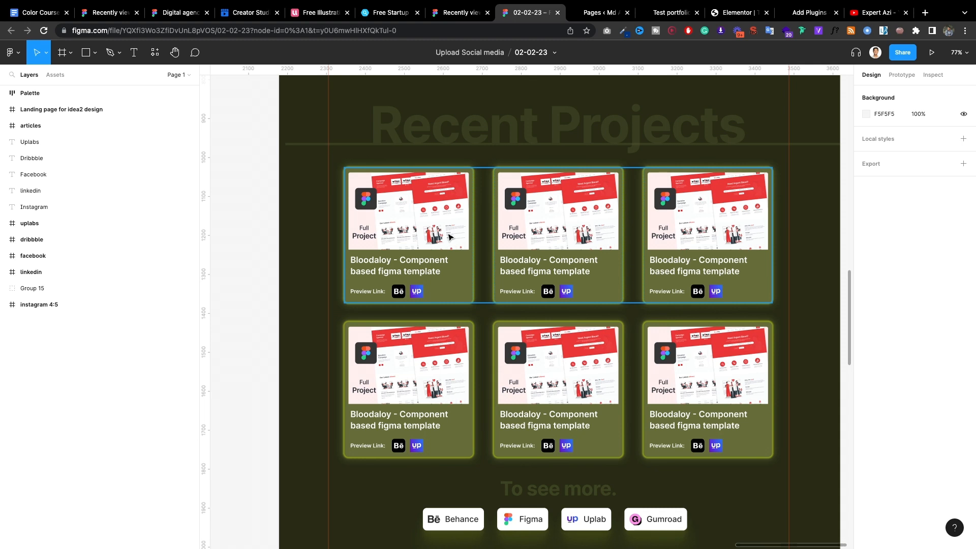
Step: Return to the Test portfolio preview and filter the gallery to category 2
left_click(738, 12)
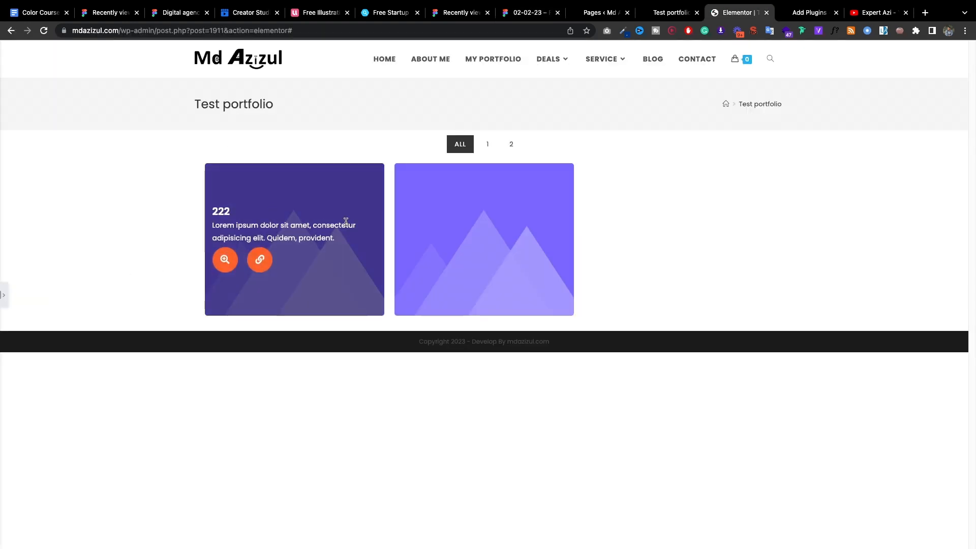
mouse_move(423, 471)
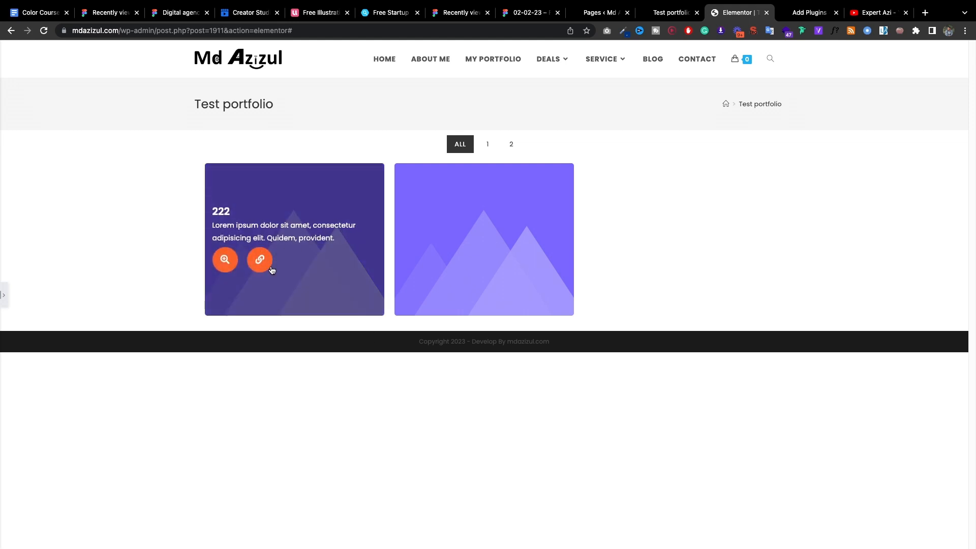
mouse_move(410, 175)
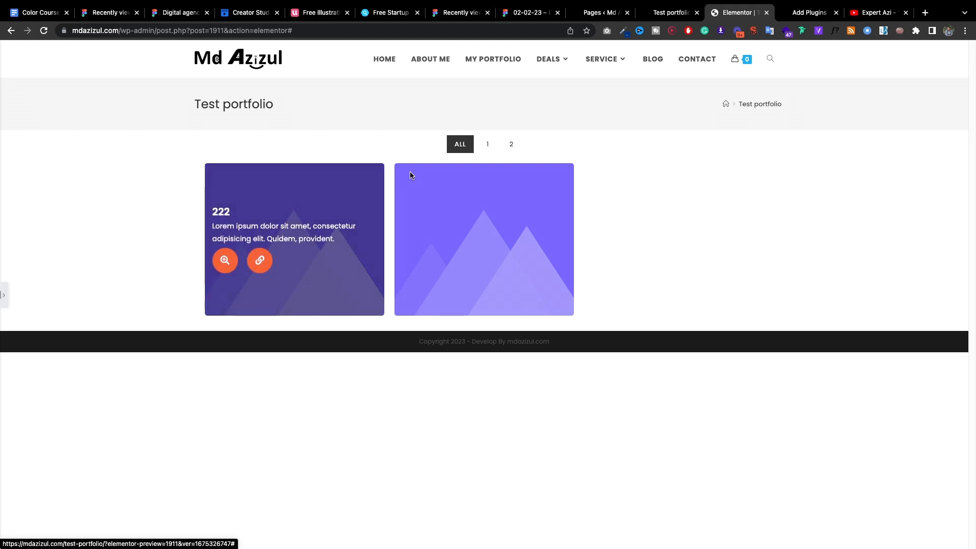
left_click(510, 143)
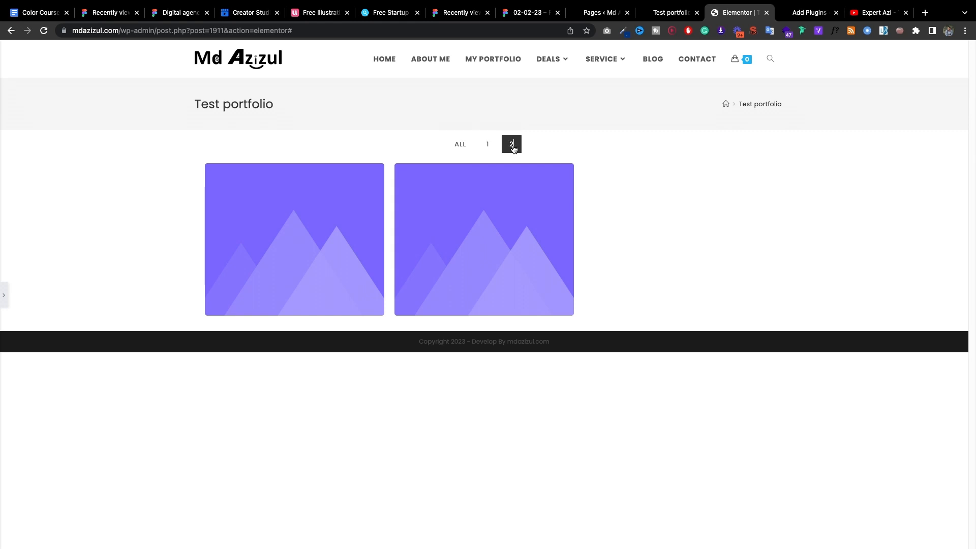
Step: Review the admin Pages list and the Essential Addons for Elementor plugin search results
left_click(600, 12)
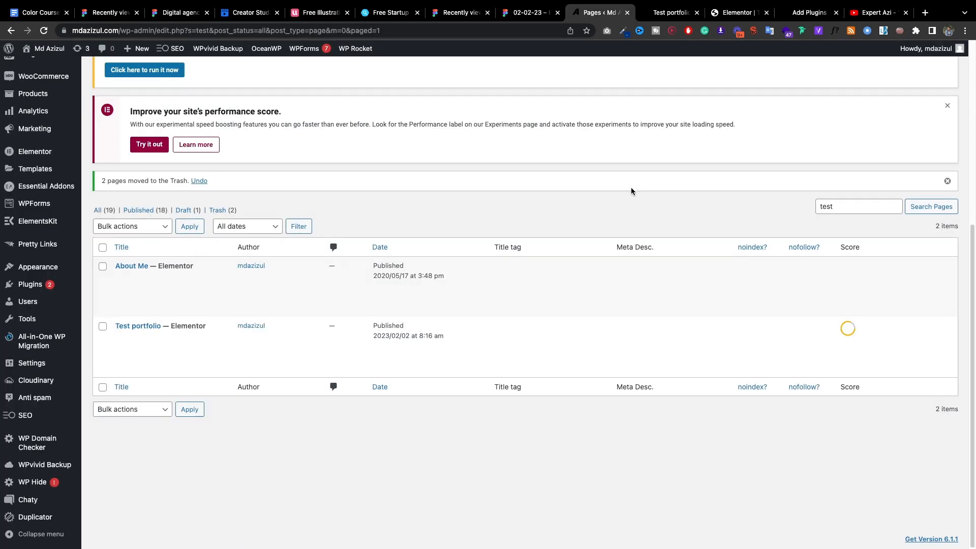
mouse_move(207, 157)
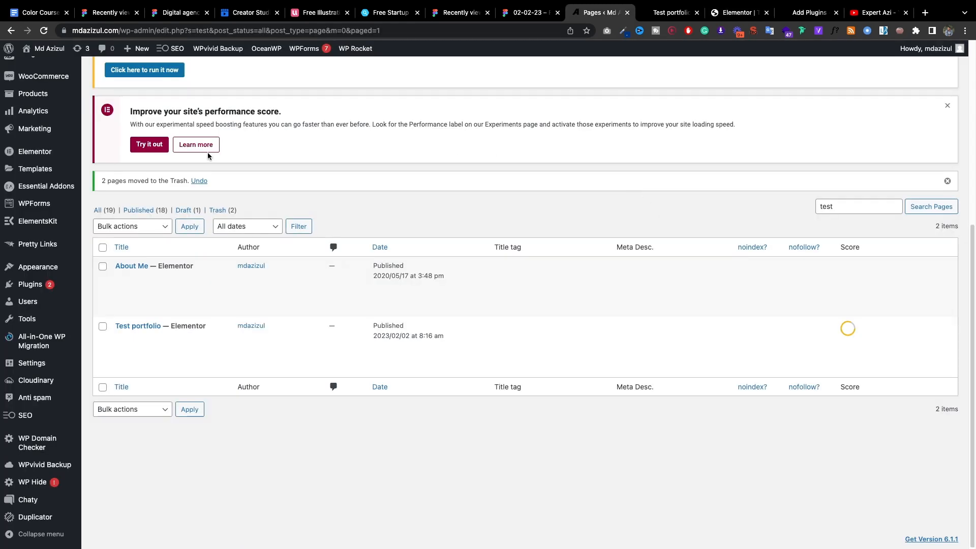
mouse_move(343, 196)
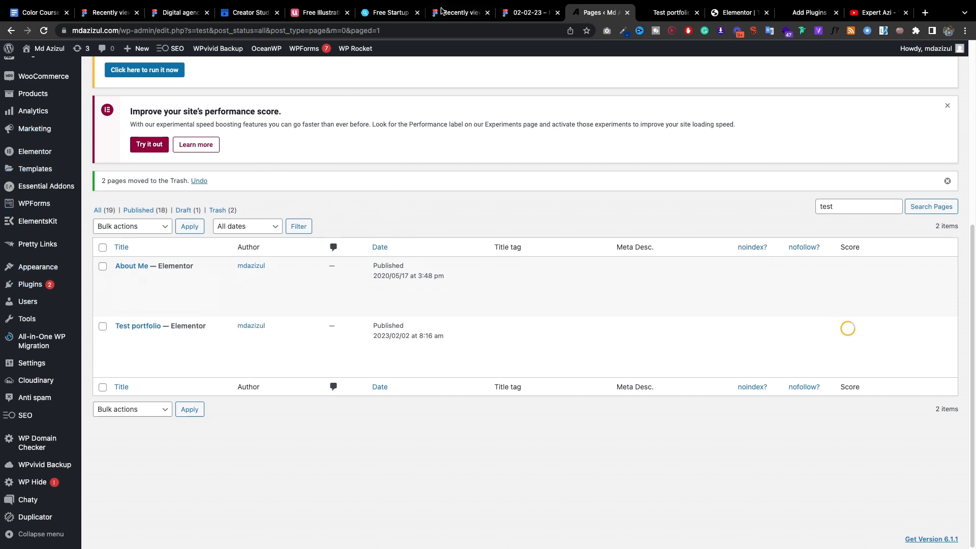
left_click(809, 12)
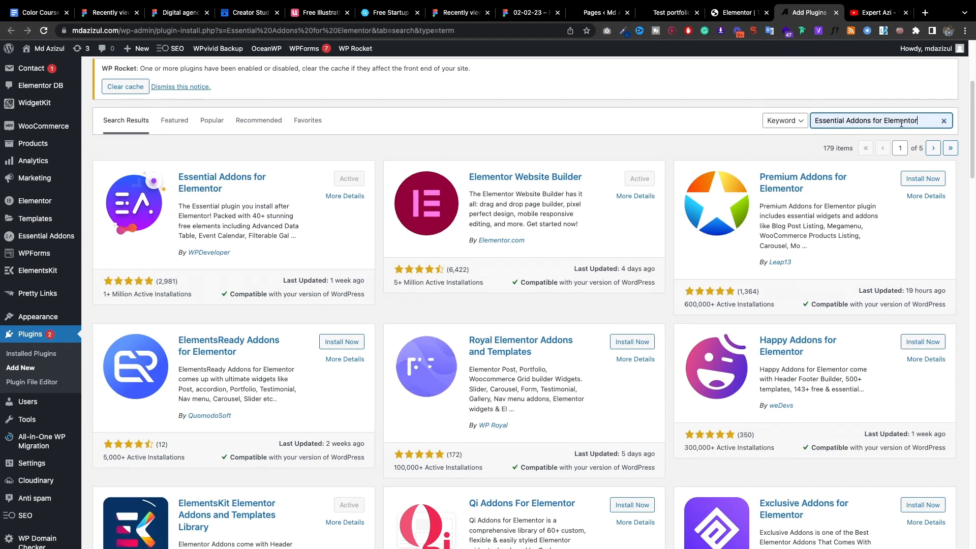
mouse_move(829, 170)
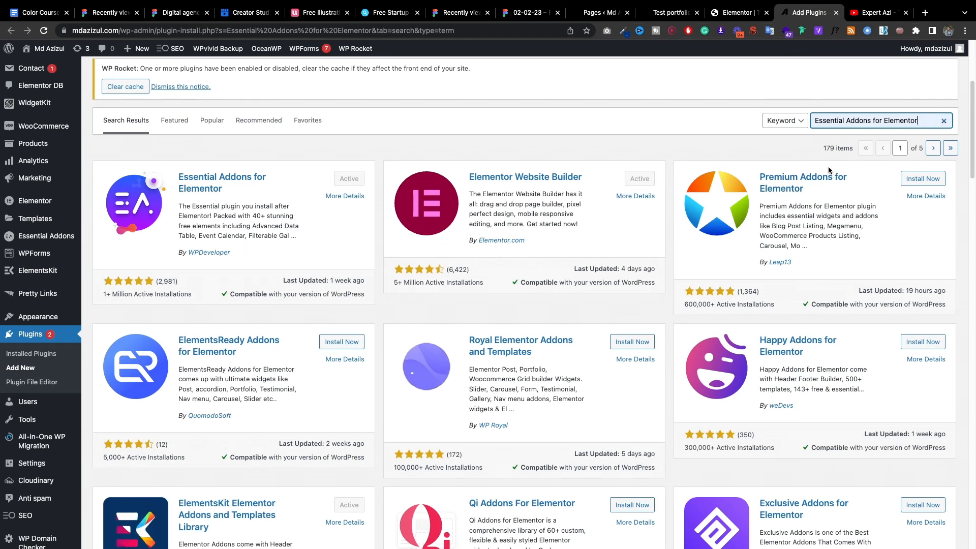
left_click(599, 13)
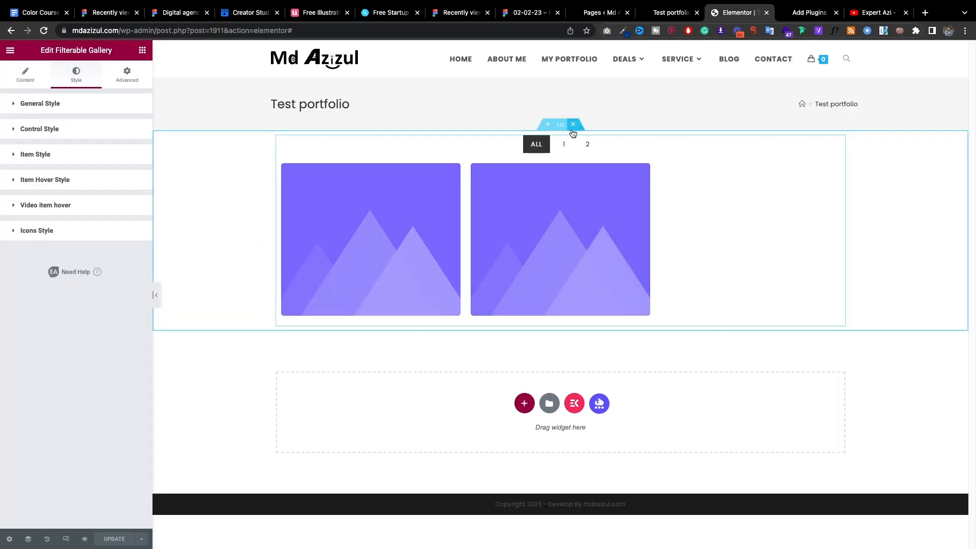
Step: Replace the old gallery section with a new Filterable Gallery widget found by searching 'fi'
left_click(572, 124)
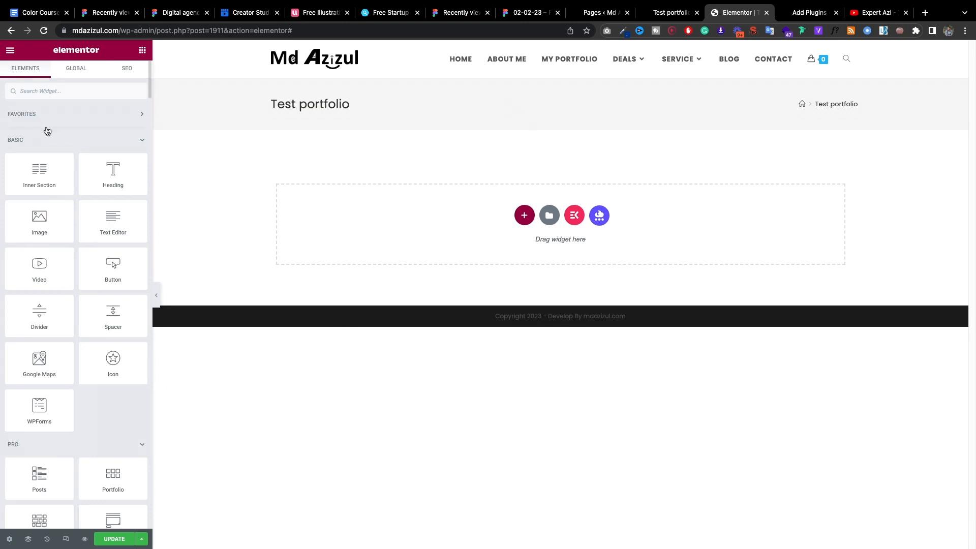
type("fi")
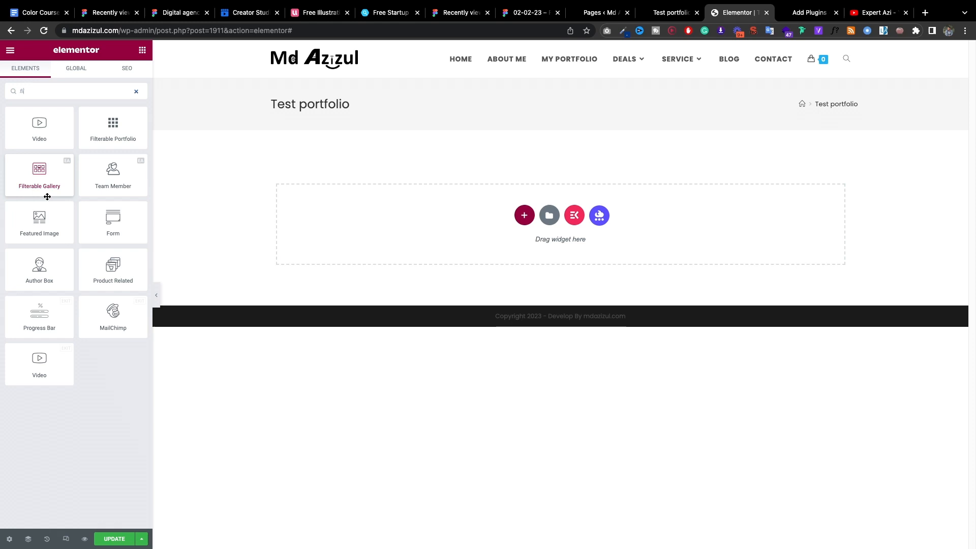
mouse_move(47, 169)
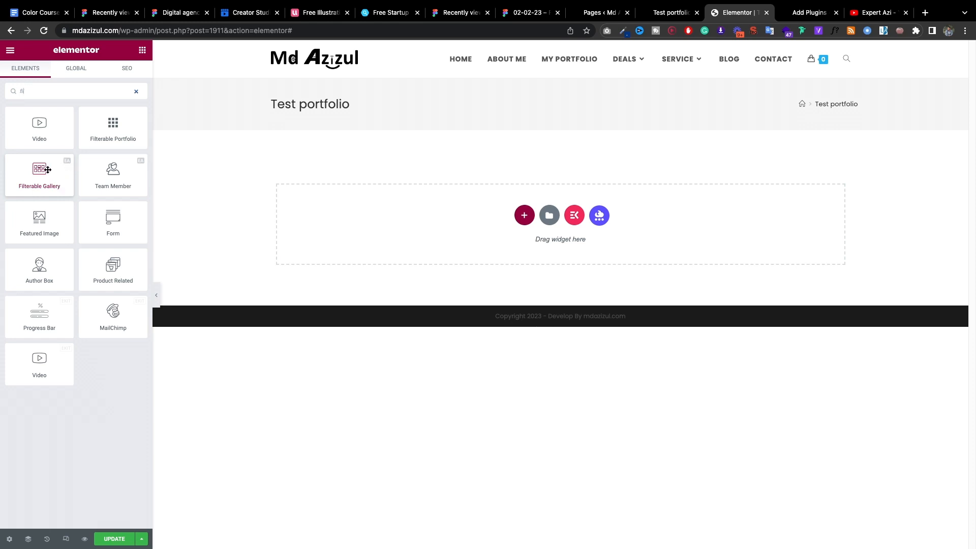
left_click(39, 174)
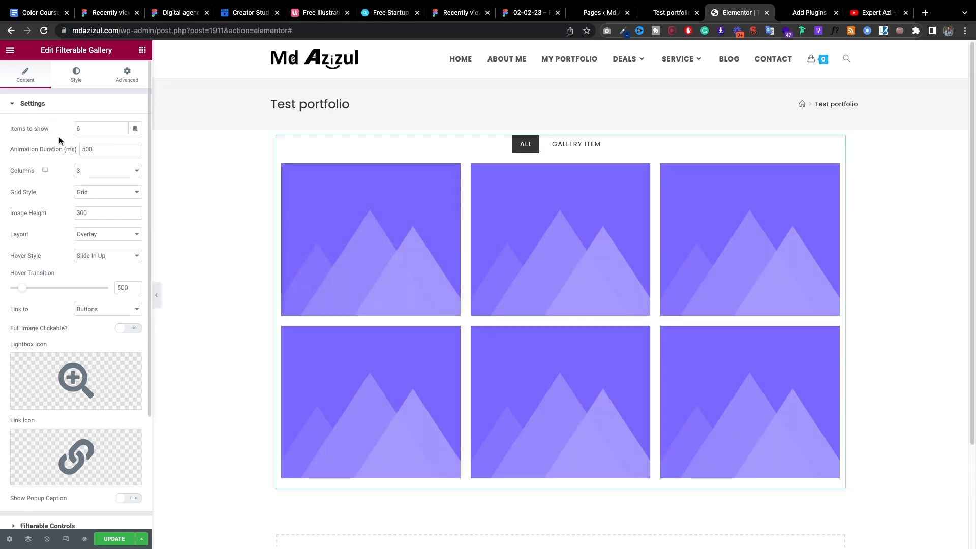
mouse_move(85, 140)
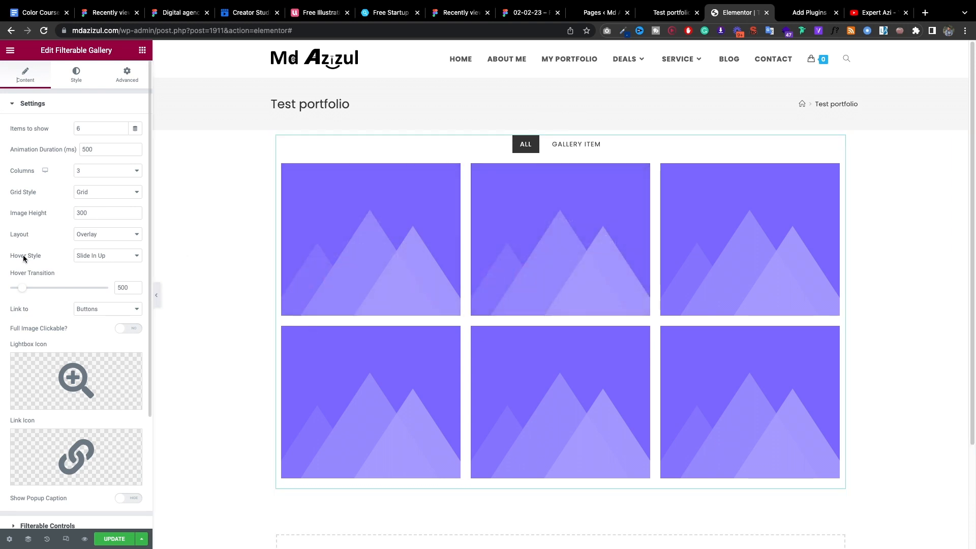
Step: Review the Filterable Gallery Content settings, then consult the Figma Recent Projects design
scroll("down", 3)
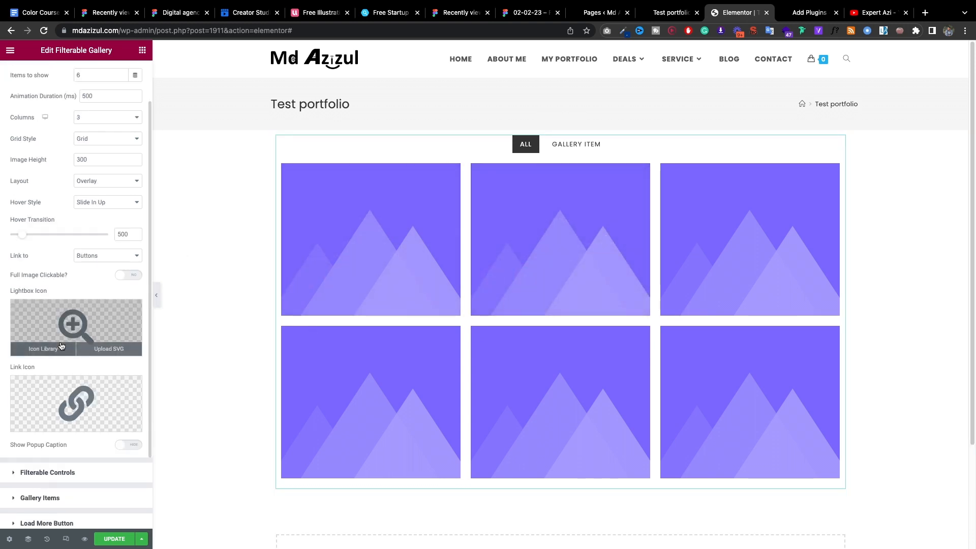
mouse_move(73, 316)
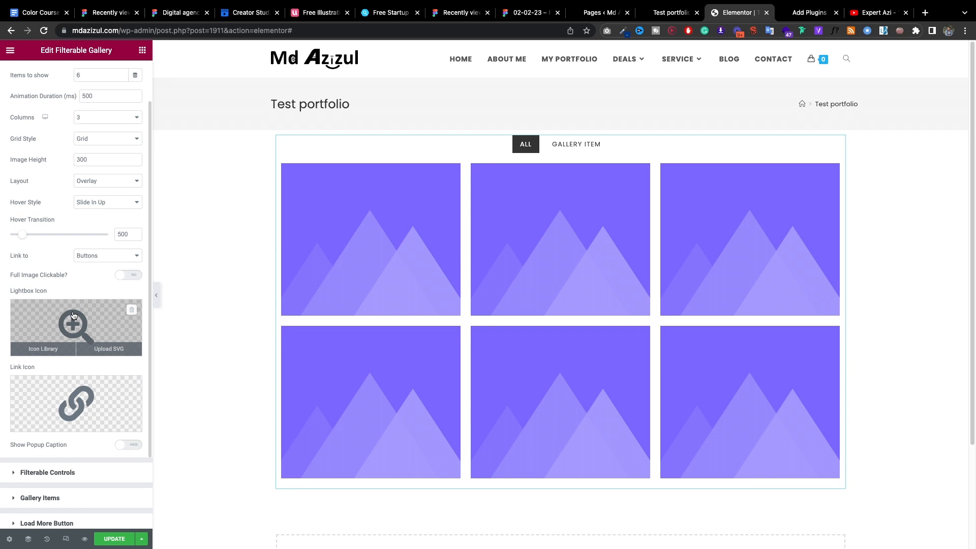
mouse_move(142, 355)
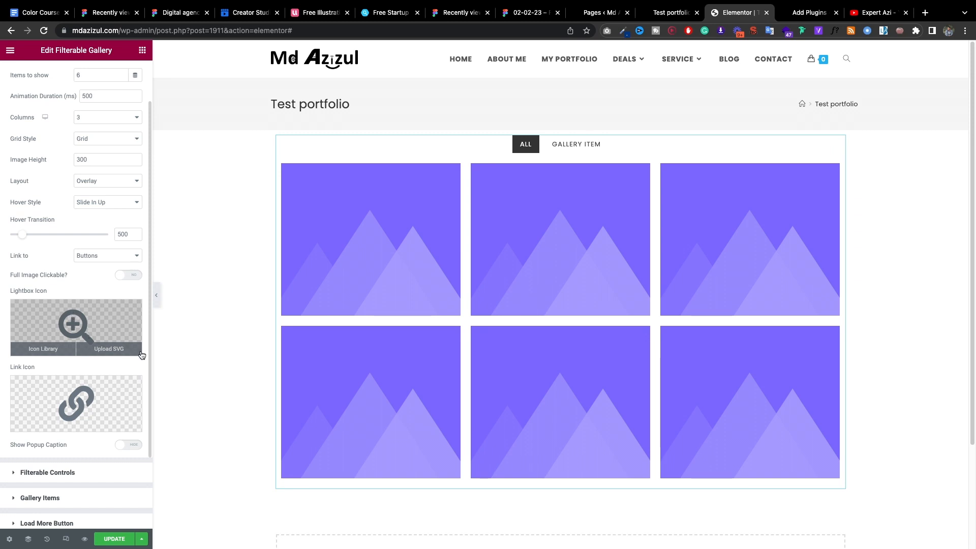
mouse_move(114, 346)
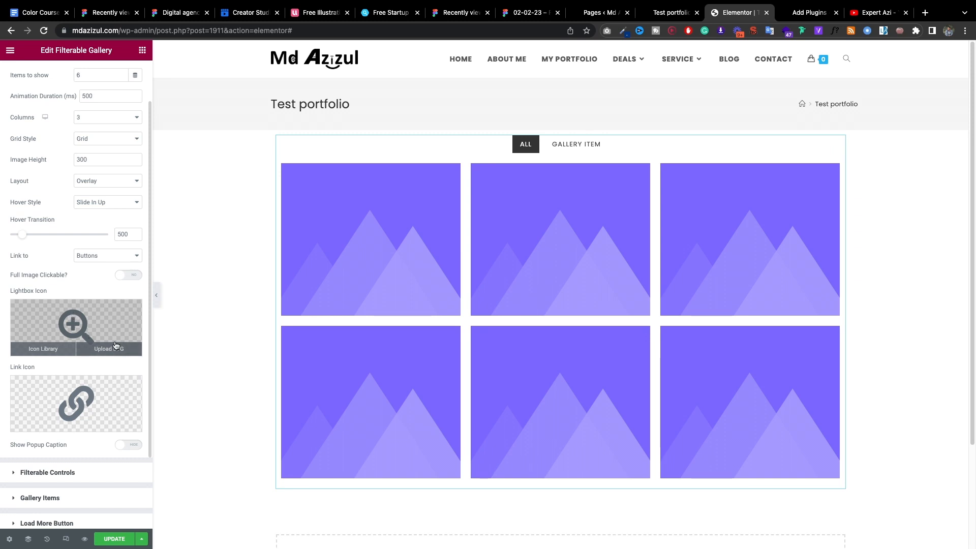
scroll("down", 3)
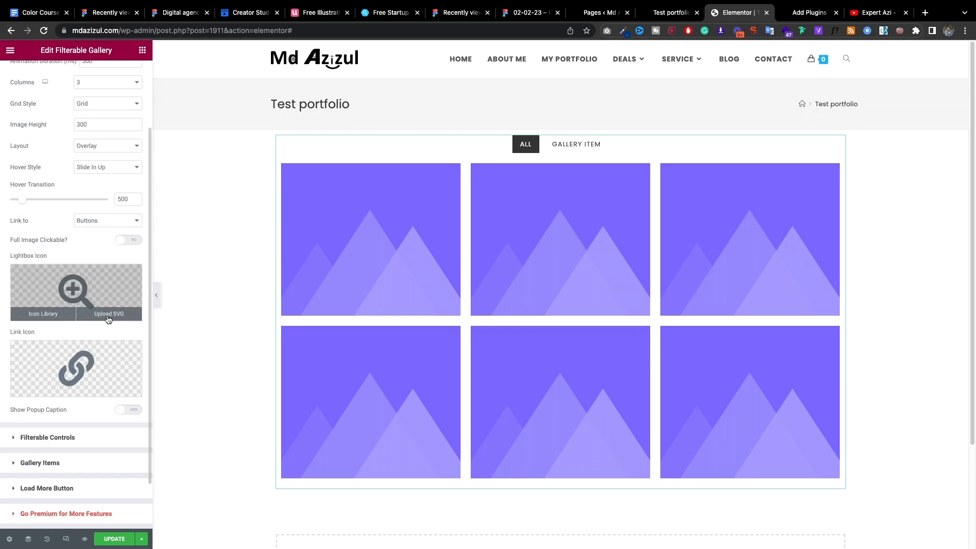
left_click(525, 12)
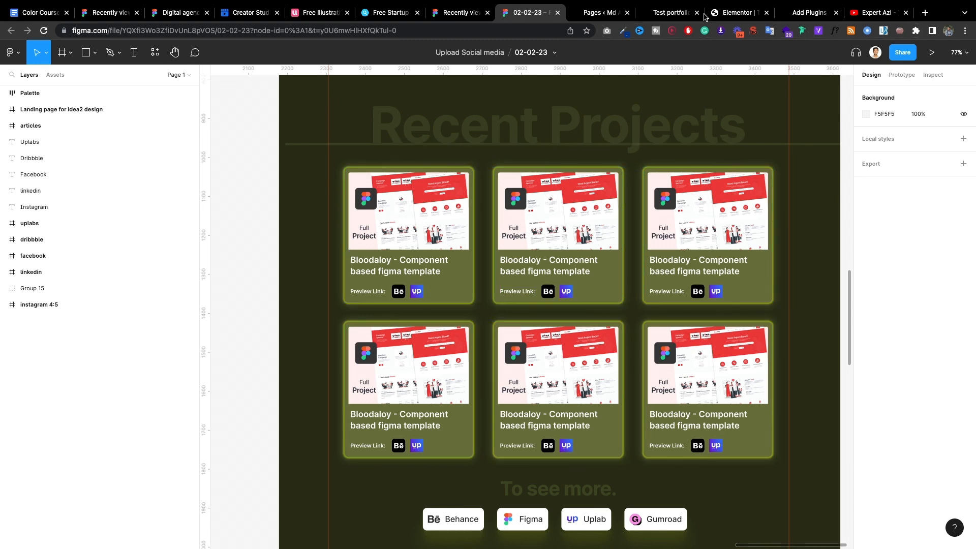
Step: Back in the editor, review the filter controls and expand the six-item Gallery Items list
left_click(738, 12)
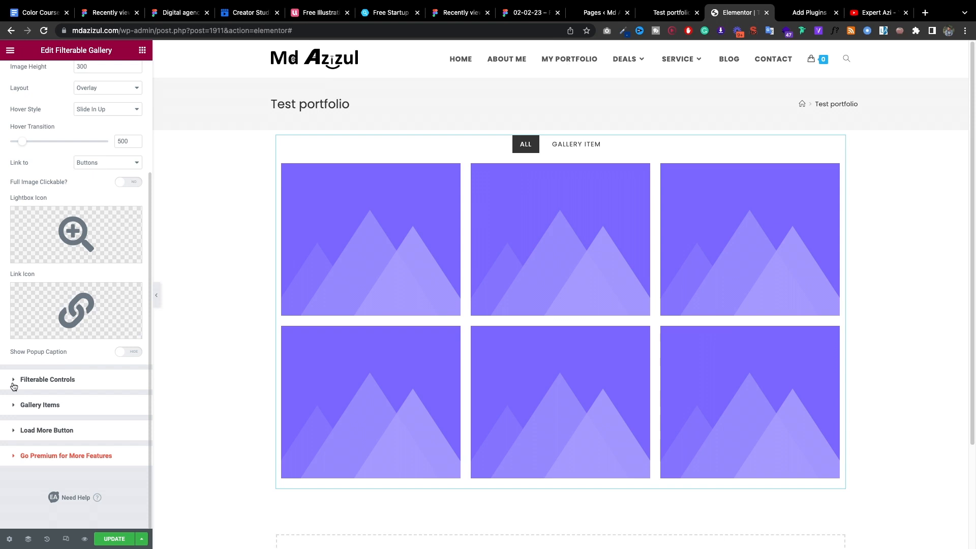
left_click(48, 379)
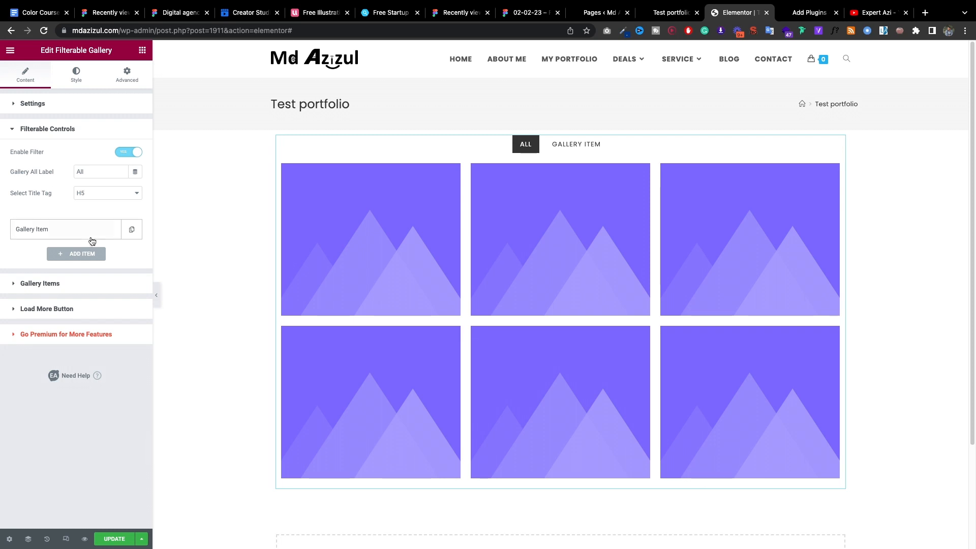
mouse_move(34, 287)
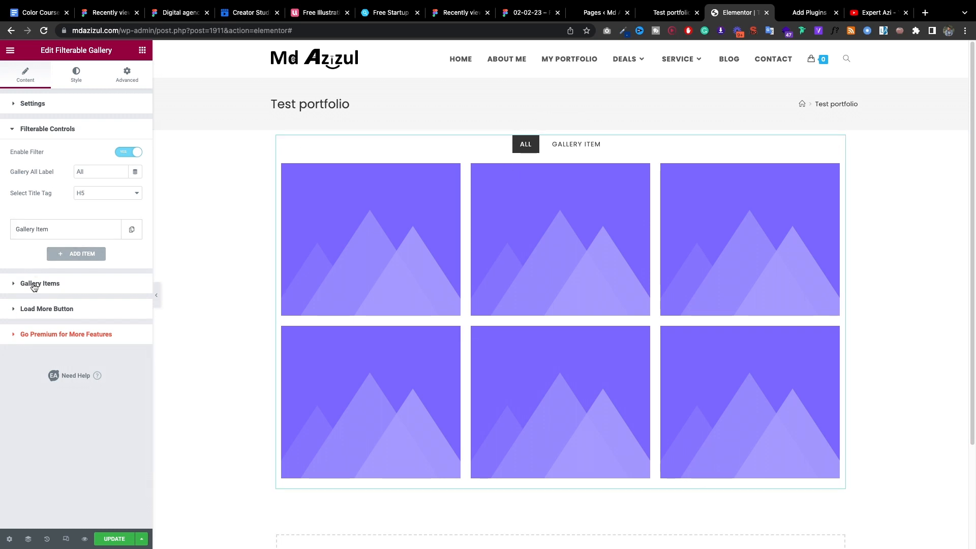
mouse_move(47, 291)
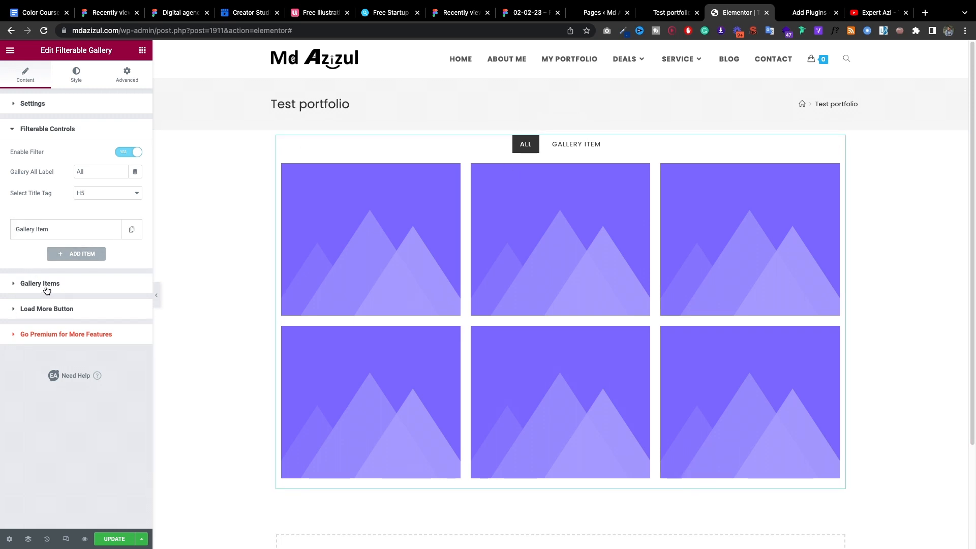
left_click(40, 284)
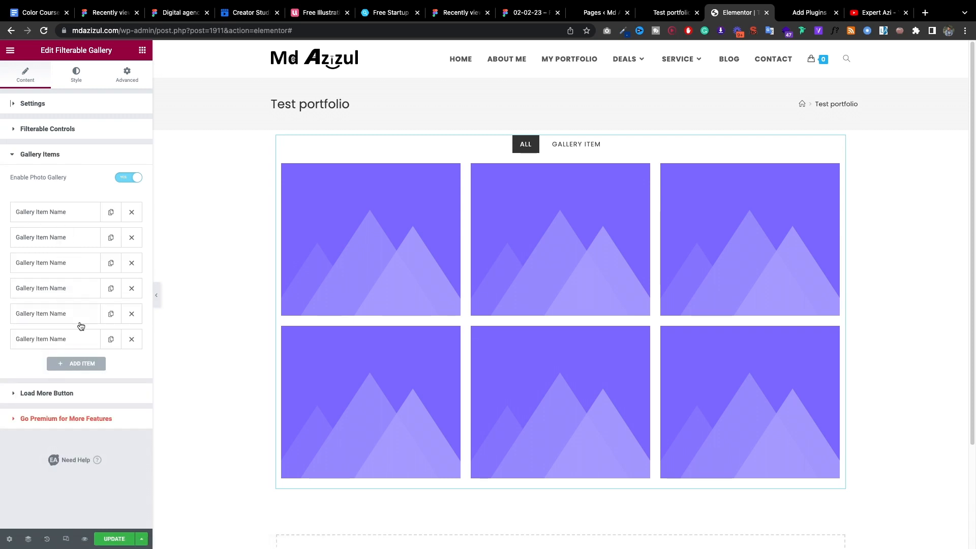
Step: Trim the gallery to three items with control names and filter controls 1 and 2 beside All
left_click(131, 313)
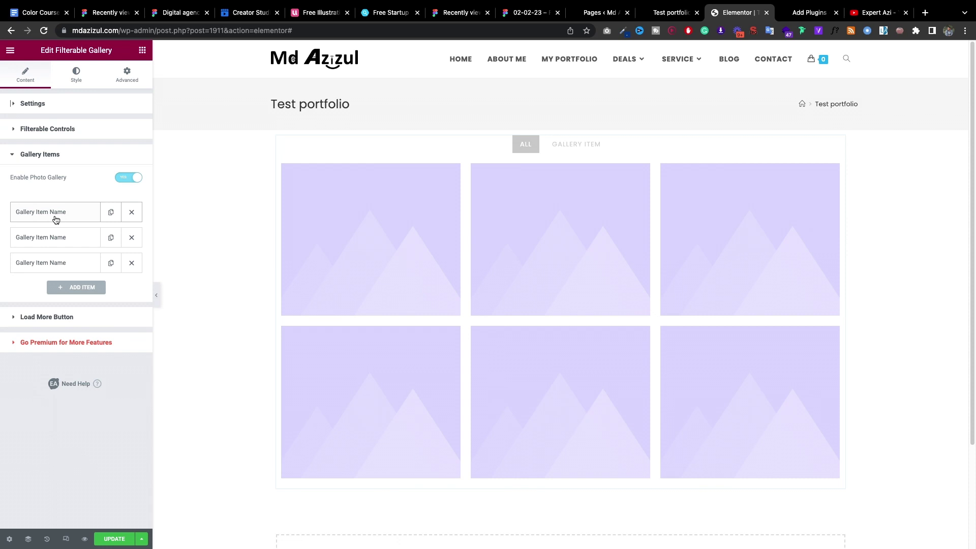
left_click(55, 212)
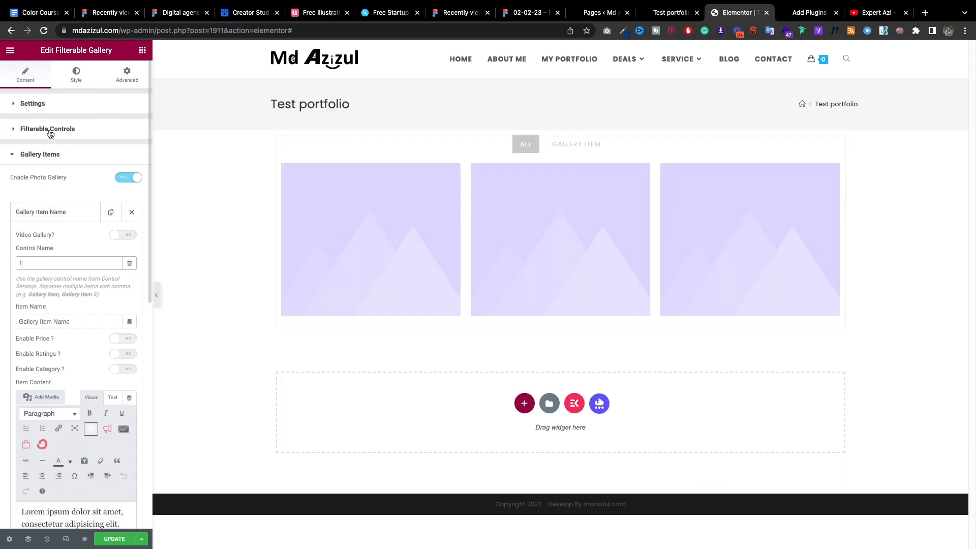
left_click(47, 129)
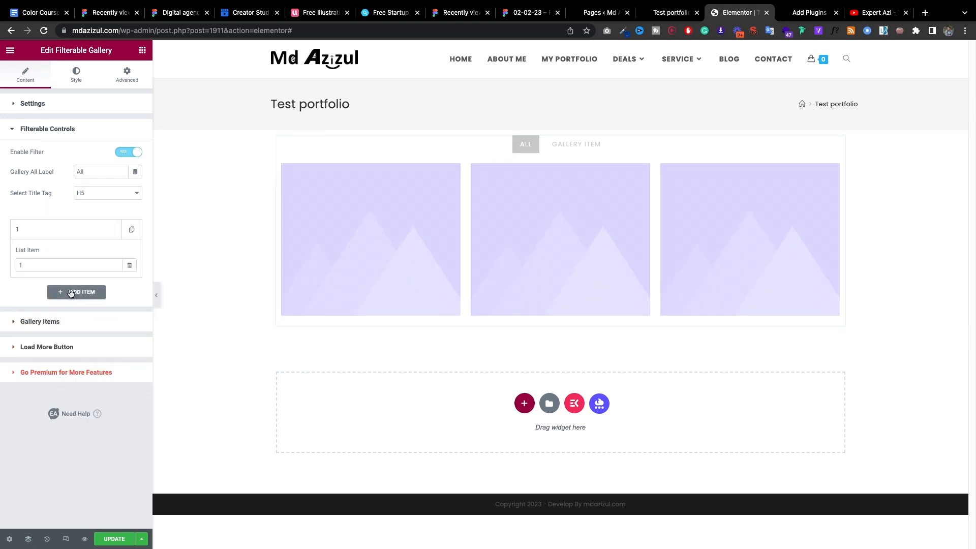
left_click(77, 292)
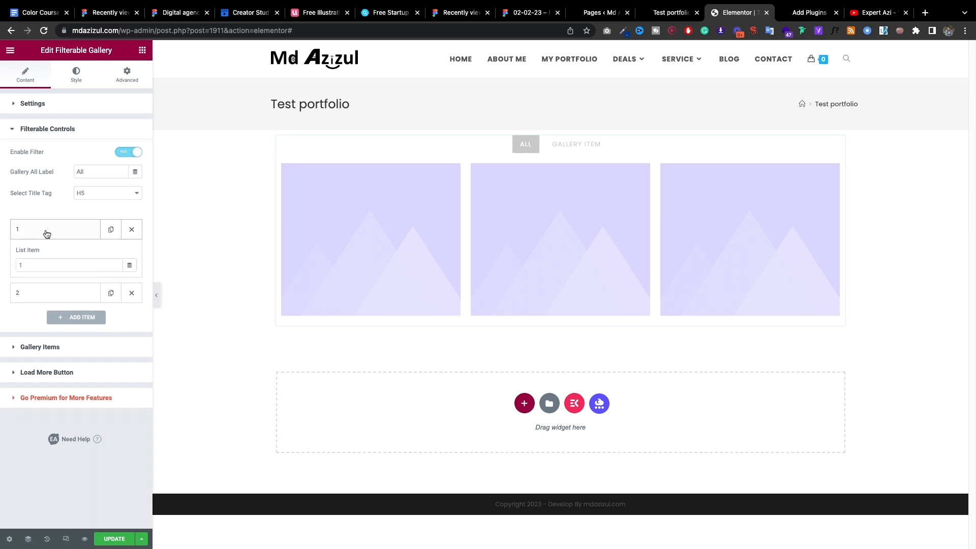
mouse_move(34, 338)
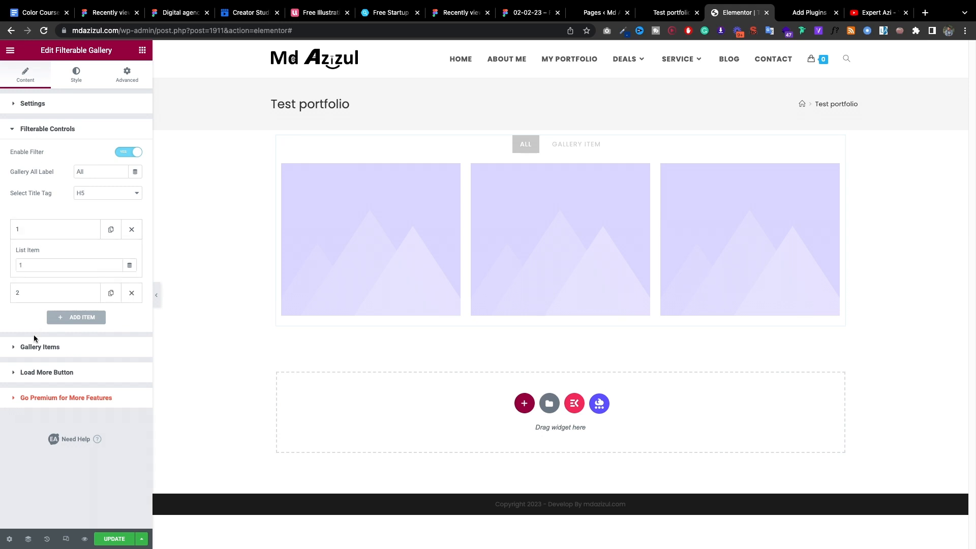
left_click(40, 154)
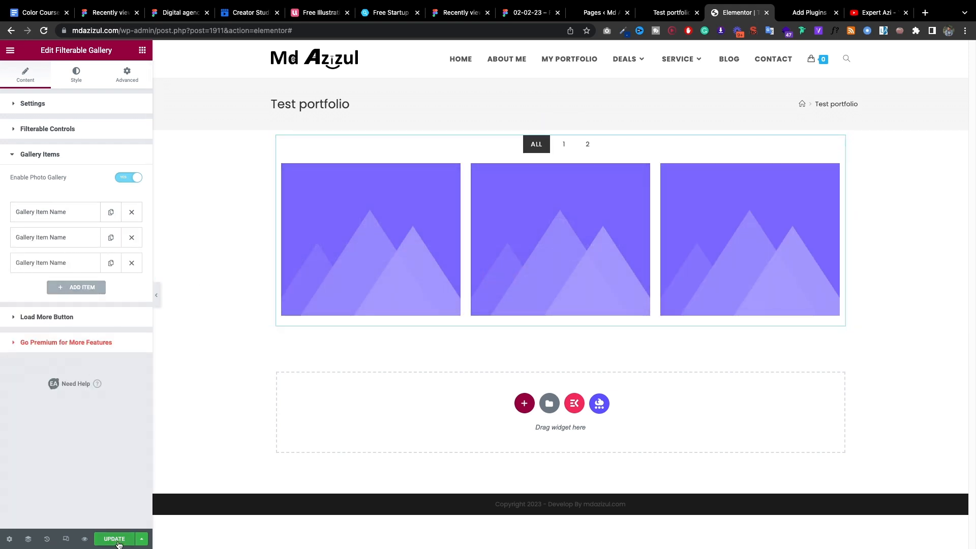
Step: Update the page and verify tabs 1, 2 and All filter correctly on the live Test portfolio page
left_click(113, 538)
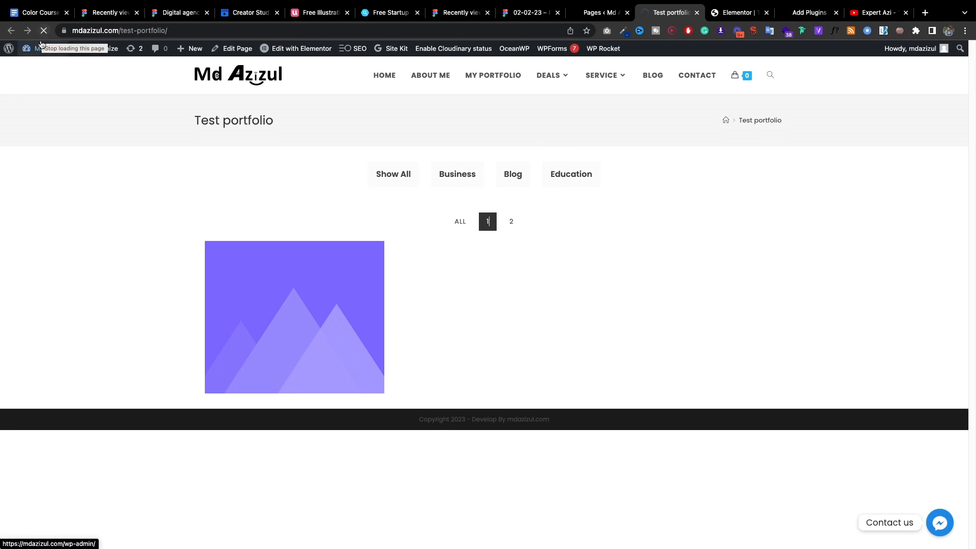
left_click(460, 159)
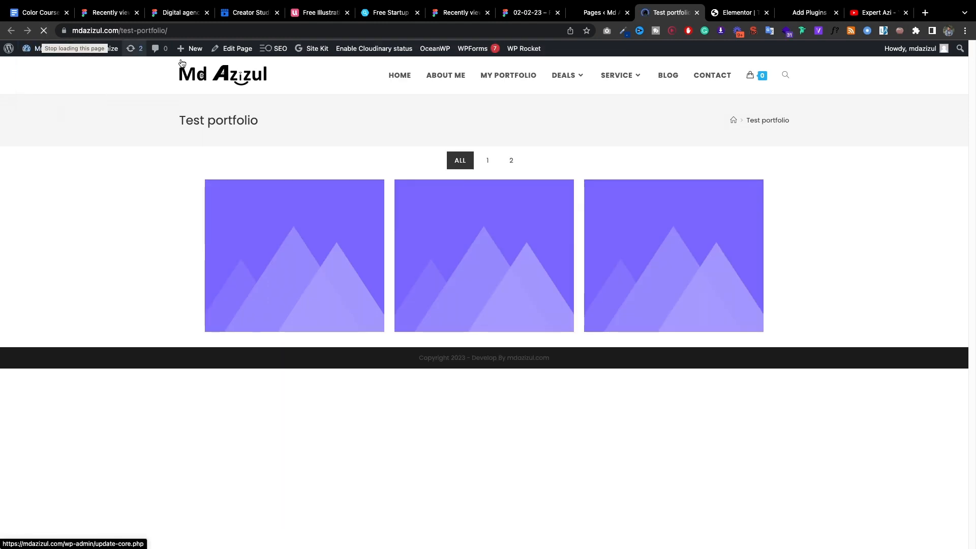
left_click(487, 159)
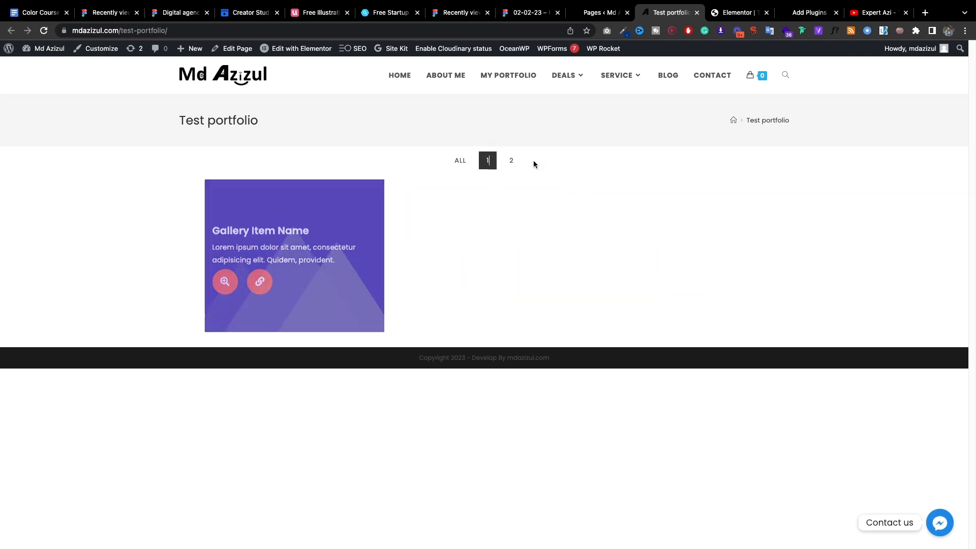
left_click(510, 159)
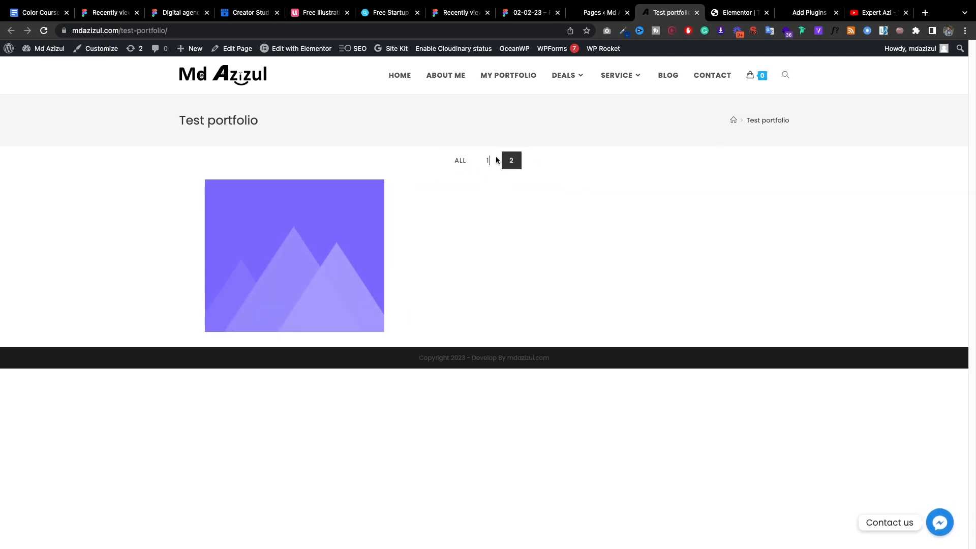
left_click(460, 160)
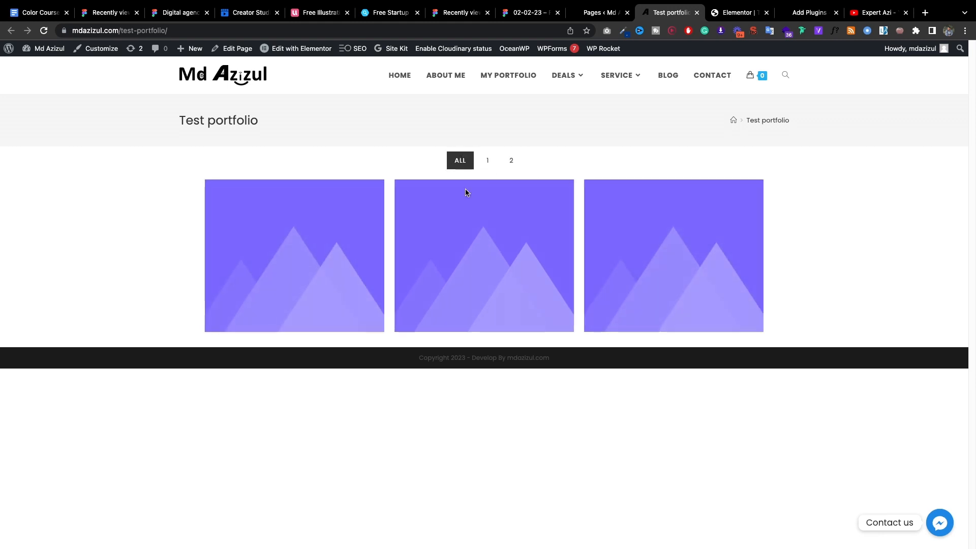
mouse_move(346, 196)
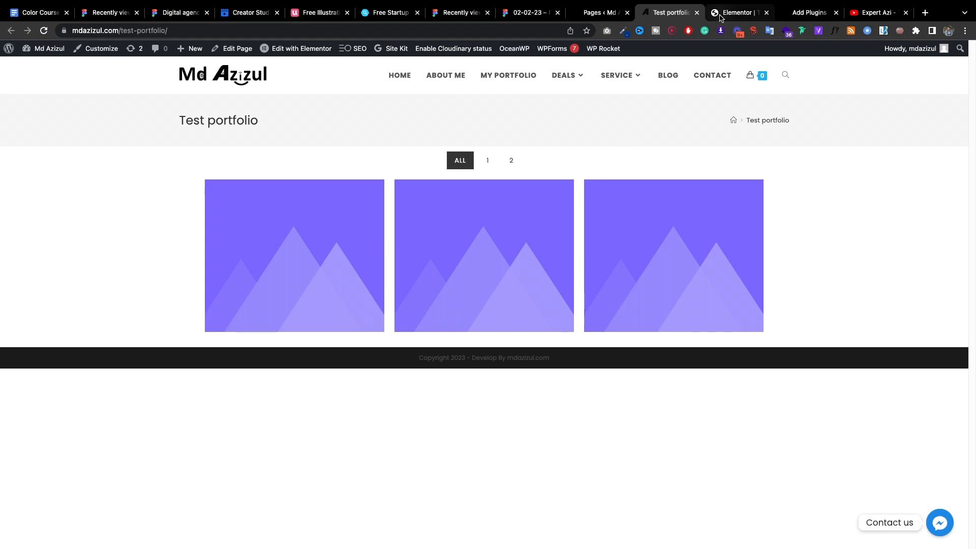
Step: Enable the gallery's Load More Button and review its general settings
left_click(738, 13)
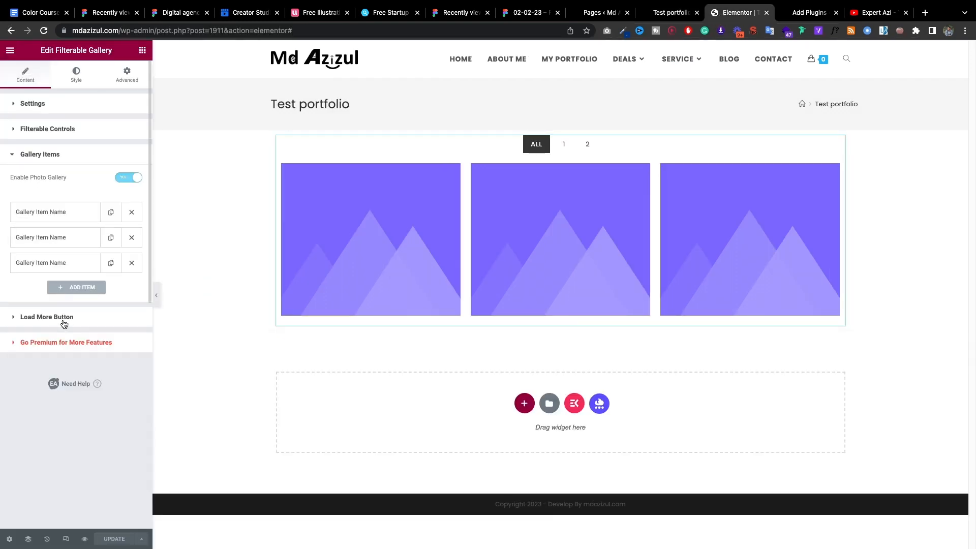
left_click(47, 317)
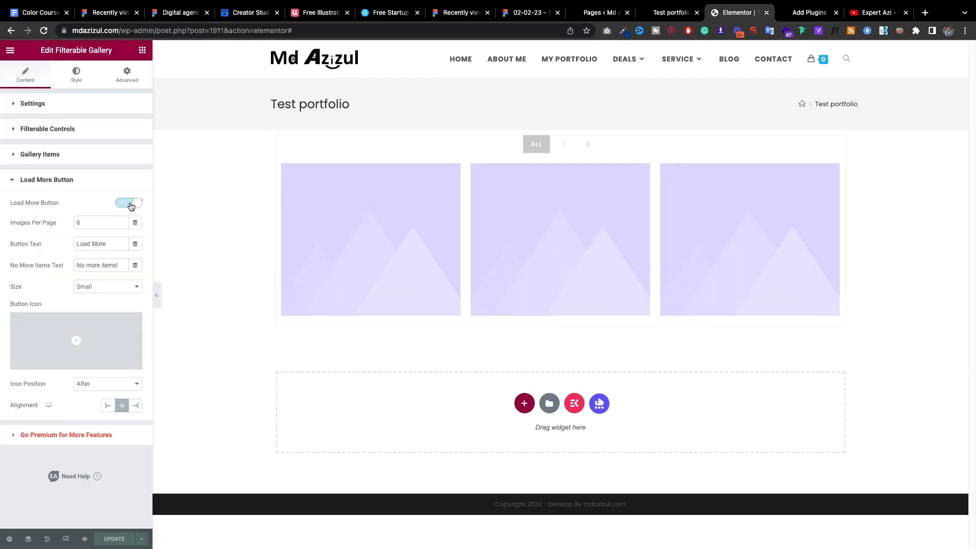
left_click(128, 203)
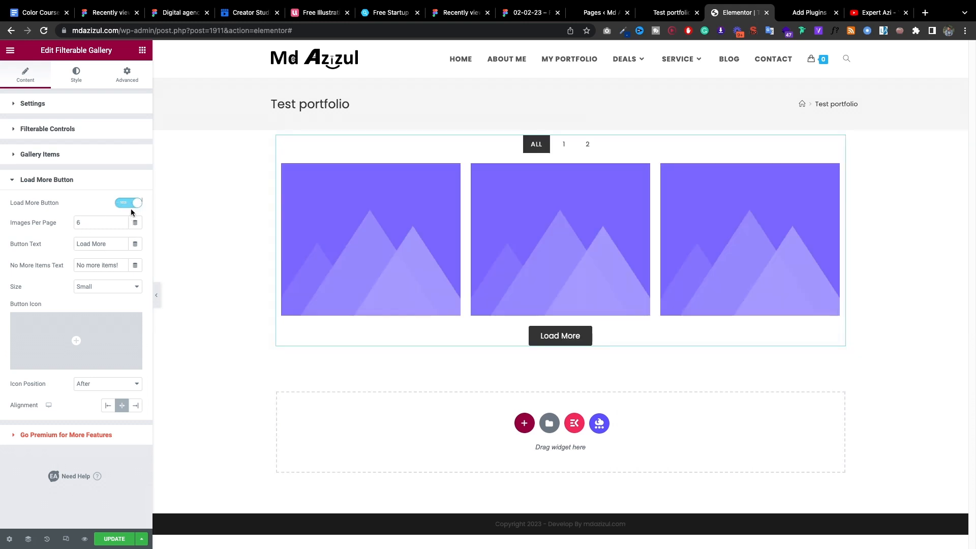
left_click(48, 129)
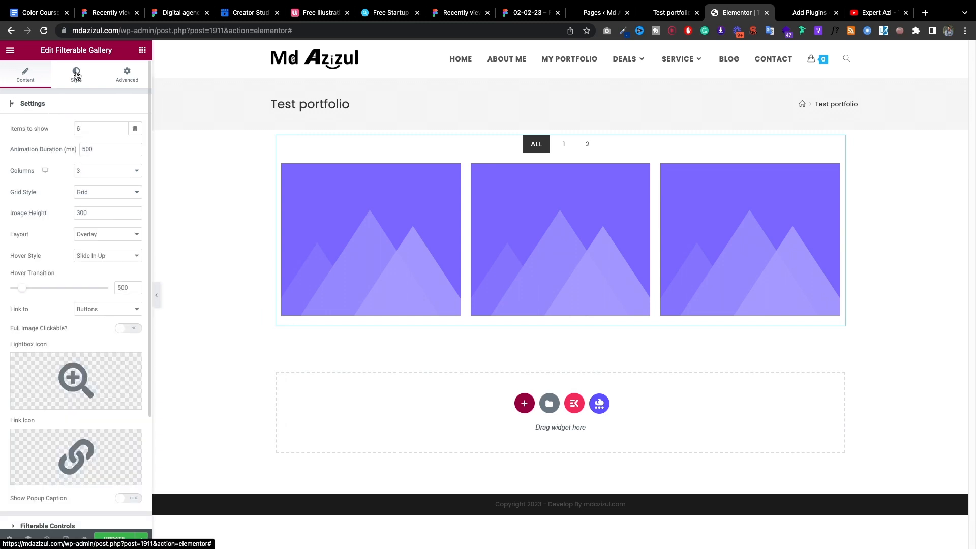
Step: Under Item Style, give the gallery items a border radius of 31
left_click(76, 73)
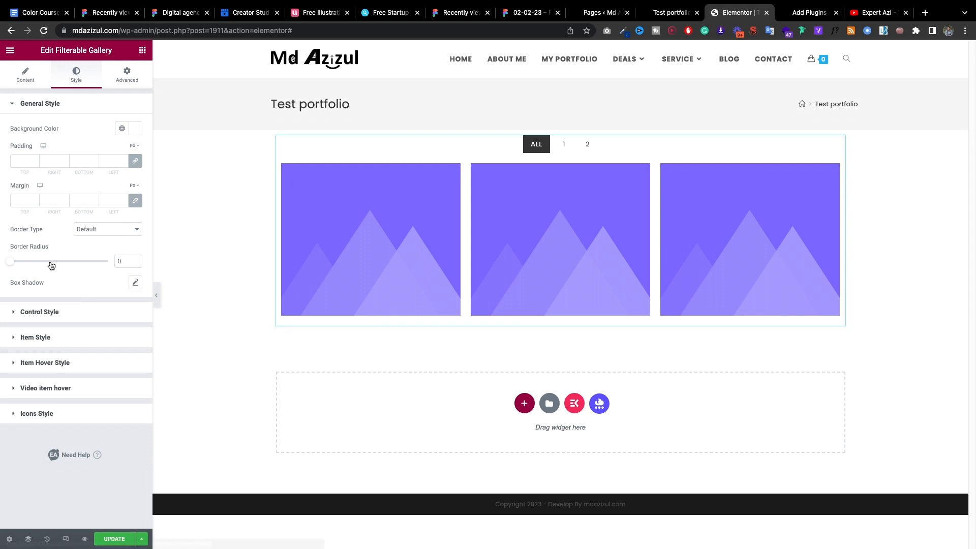
mouse_move(42, 351)
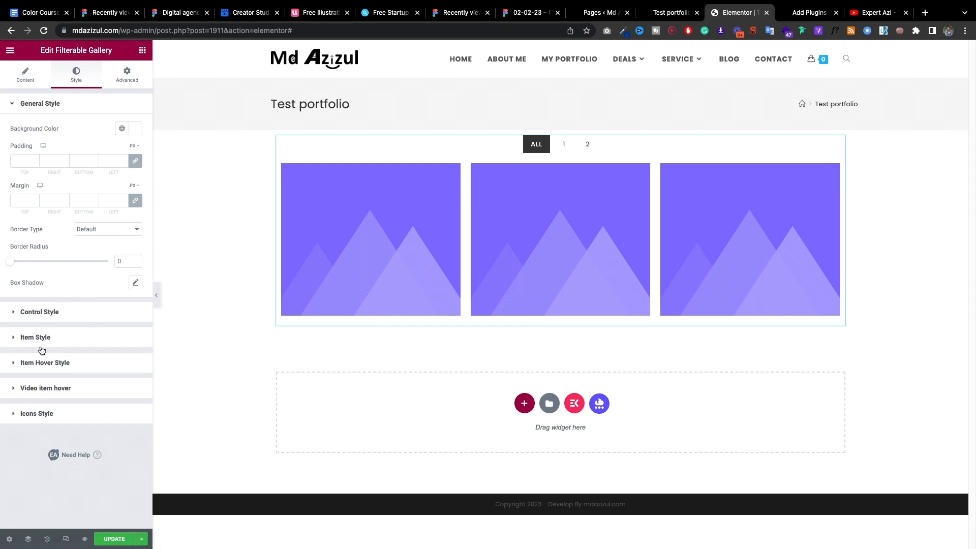
left_click(36, 336)
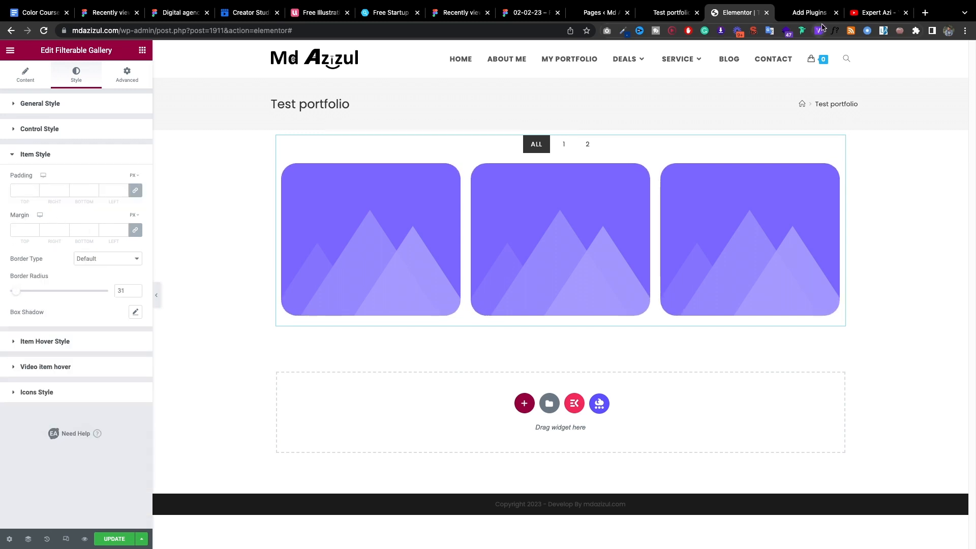
left_click(877, 12)
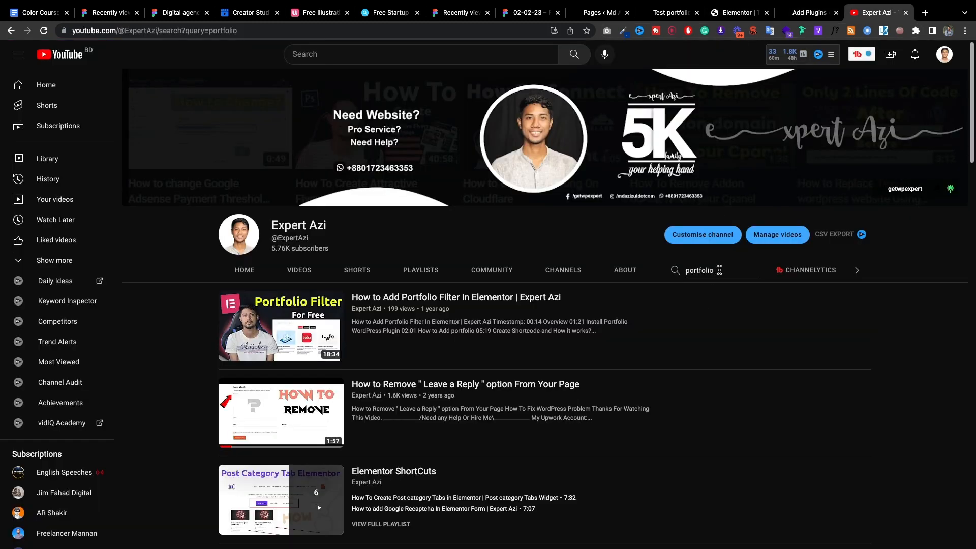
mouse_move(731, 267)
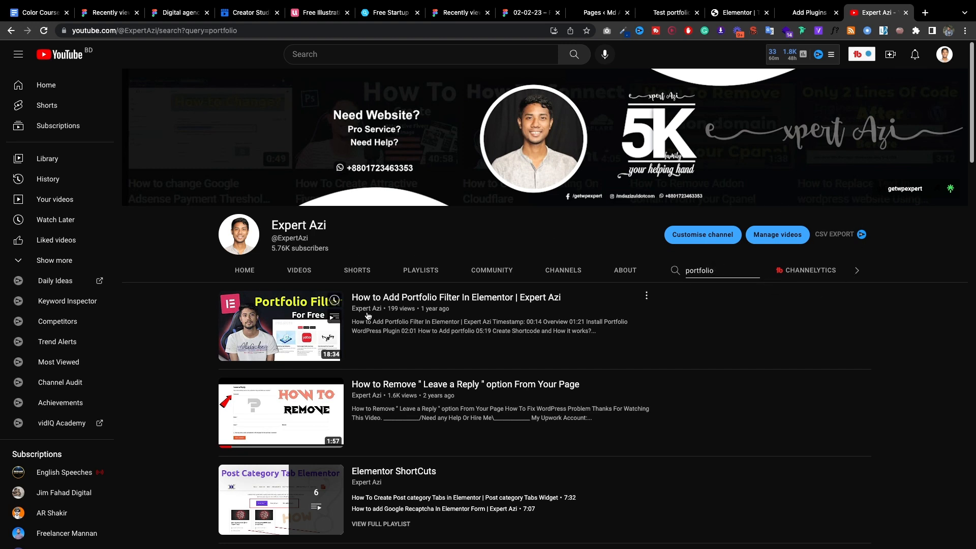
mouse_move(280, 325)
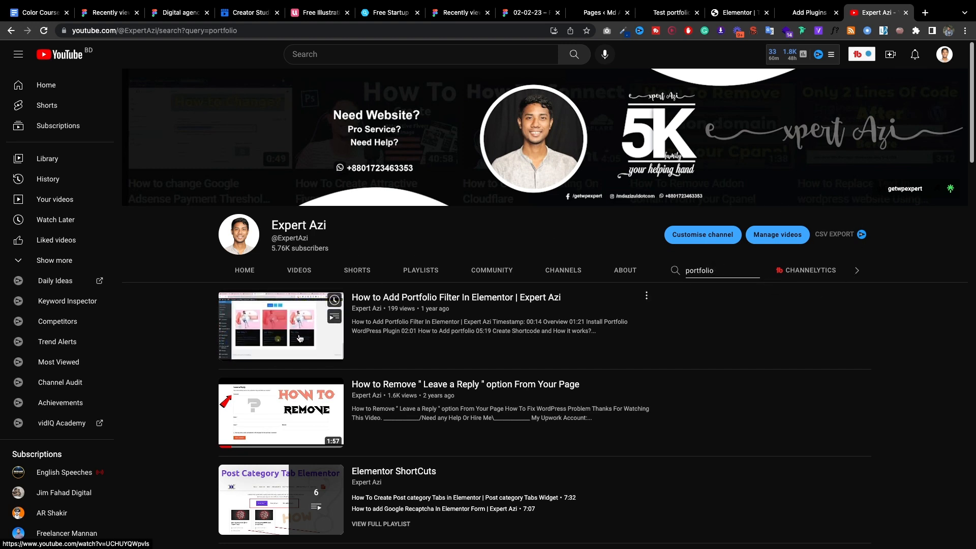